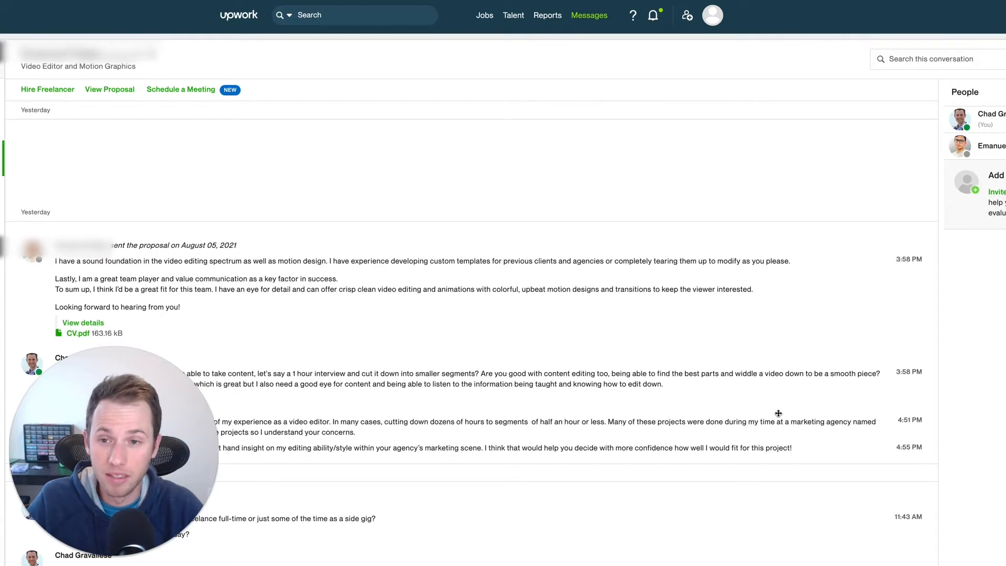
pyautogui.moveTo(203, 90)
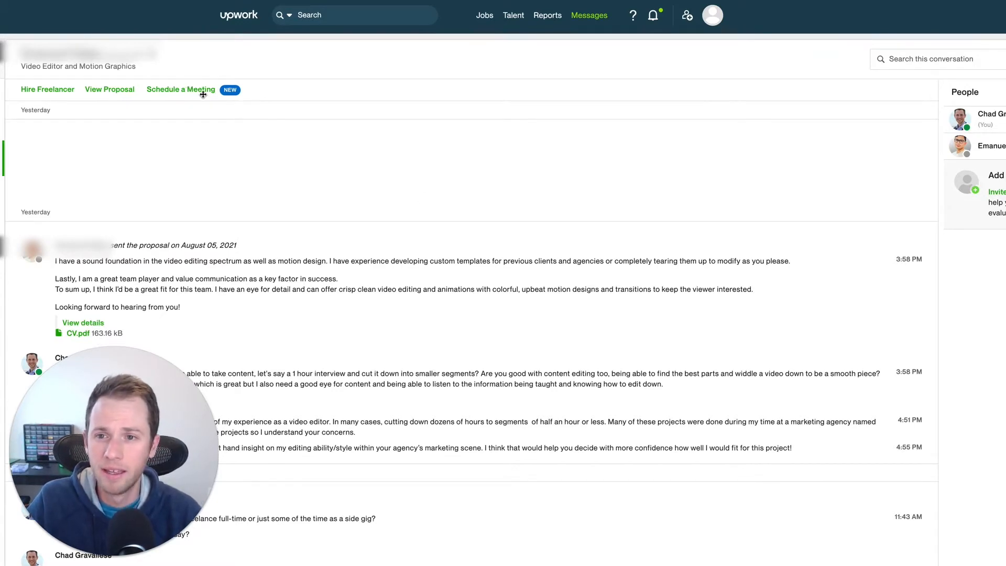
pyautogui.moveTo(224, 116)
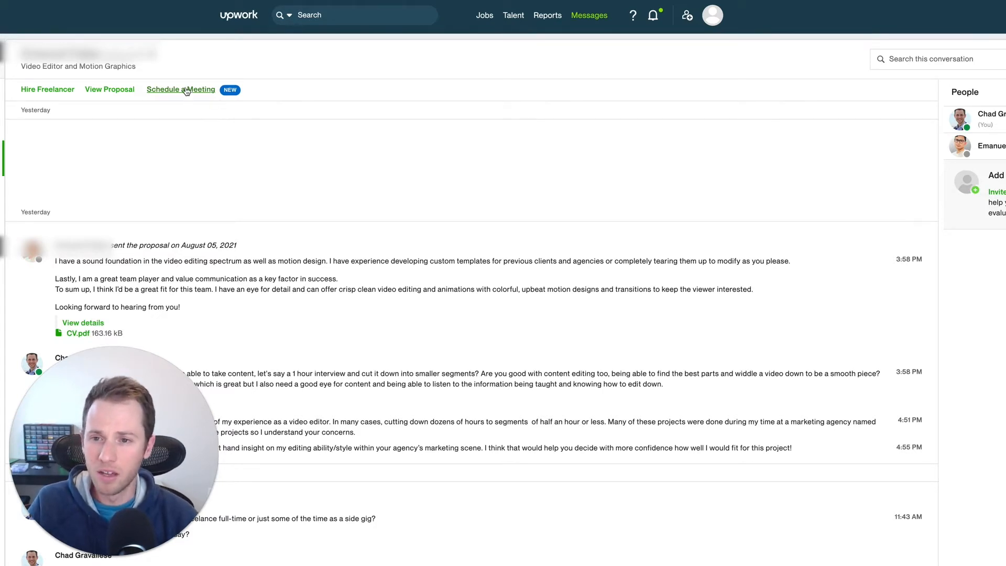
pyautogui.moveTo(200, 111)
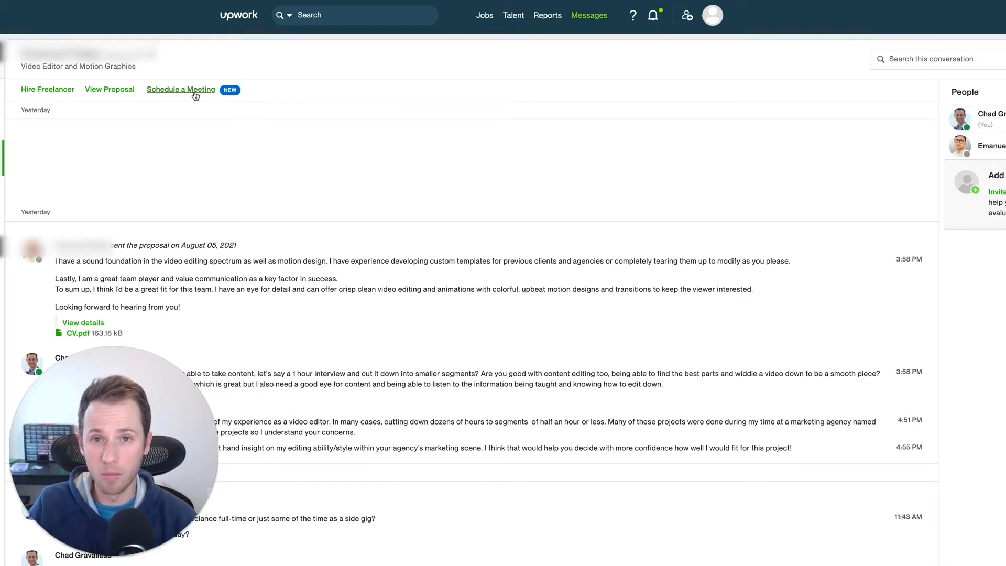
pyautogui.moveTo(187, 107)
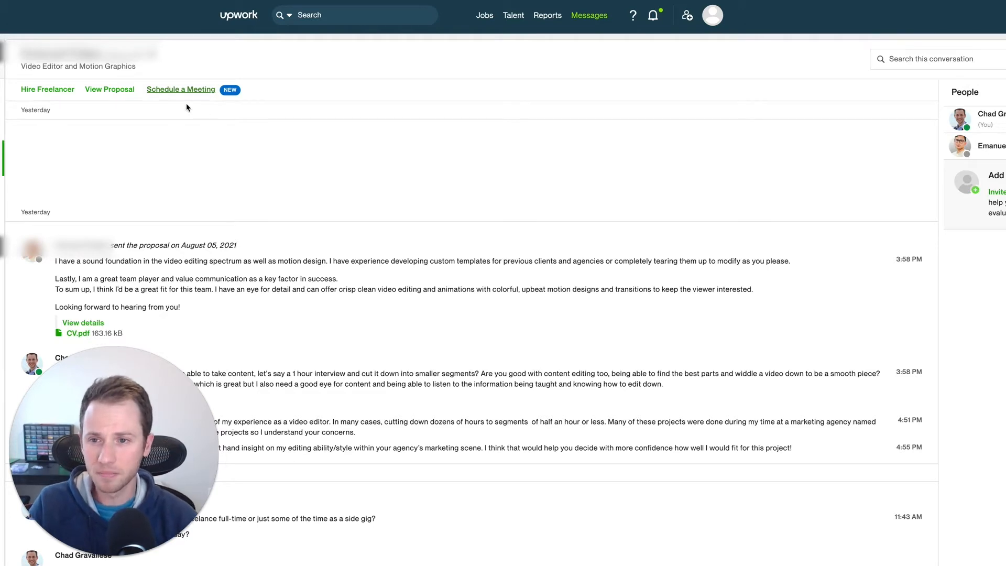
pyautogui.moveTo(605, 54)
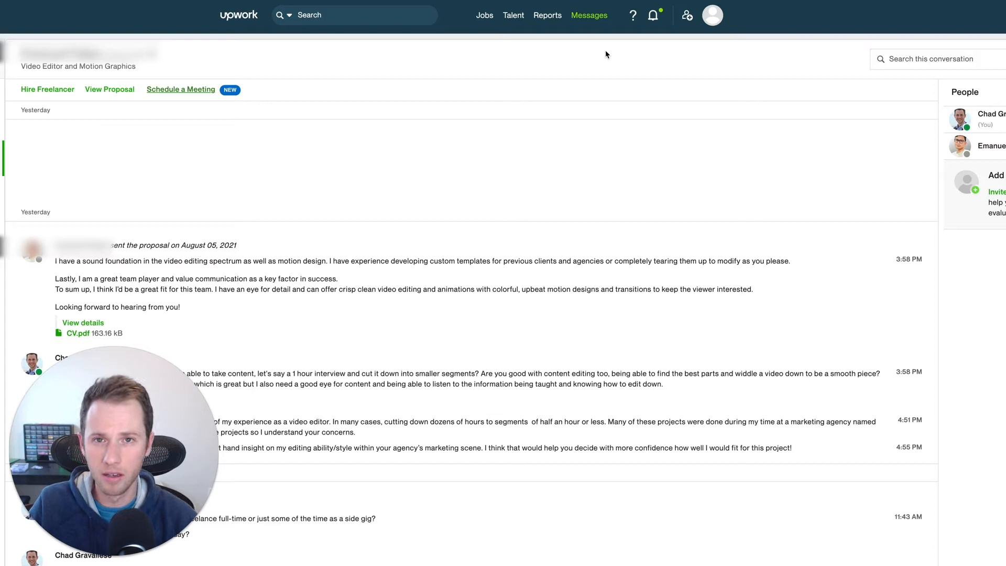
pyautogui.moveTo(198, 108)
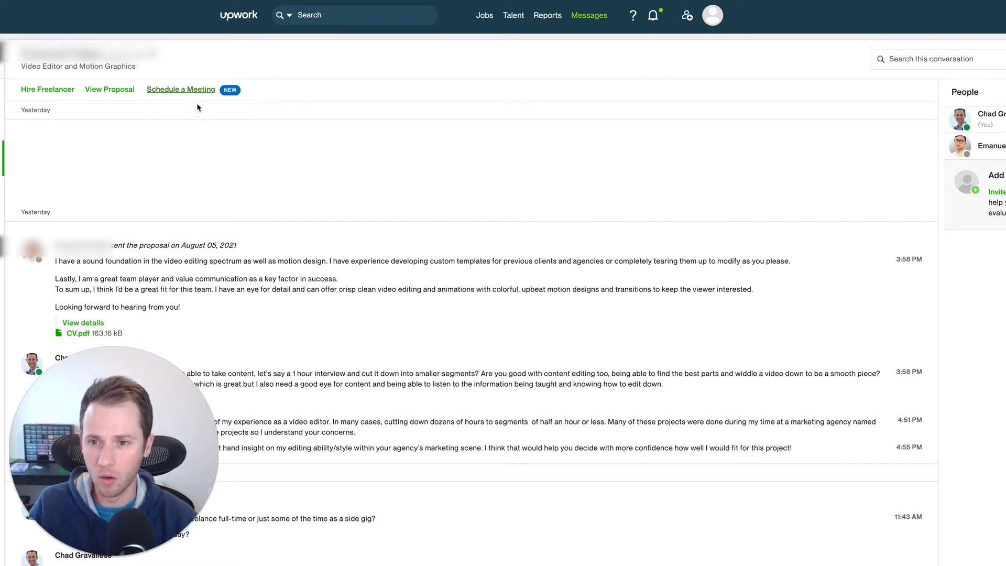
pyautogui.moveTo(274, 106)
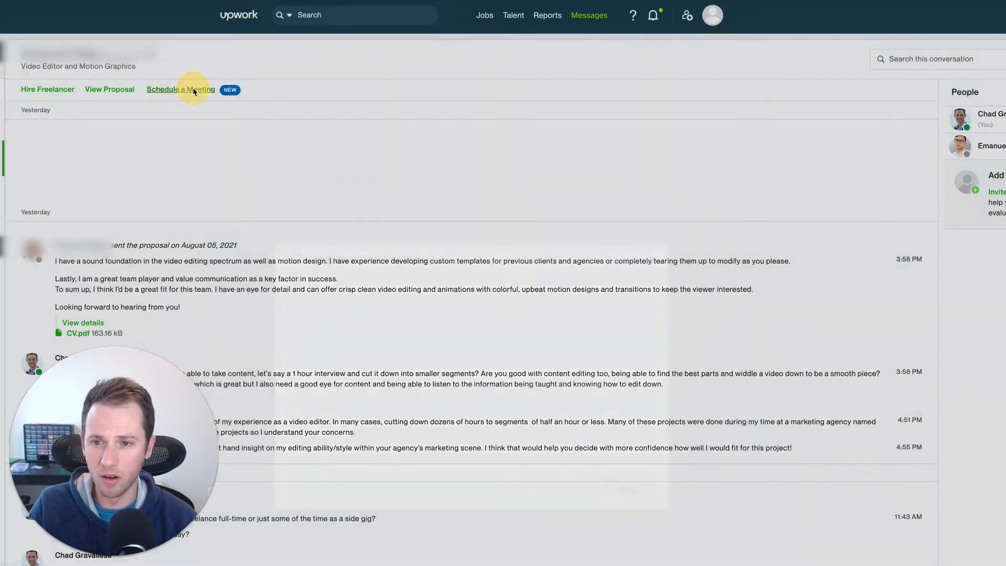
# Choose the 30-minute meeting length from the 15/30/45/60 options.
pyautogui.click(181, 89)
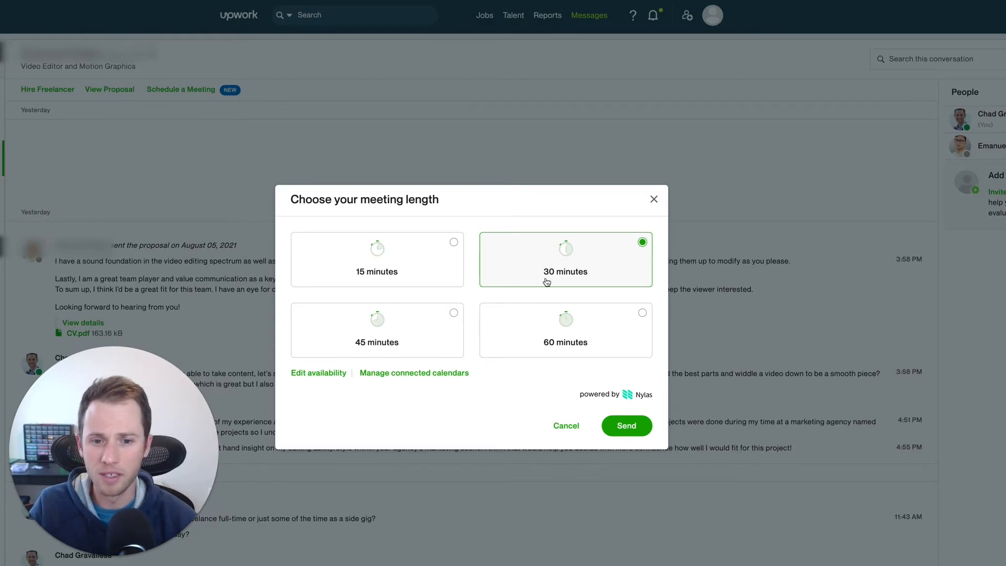
pyautogui.moveTo(635, 439)
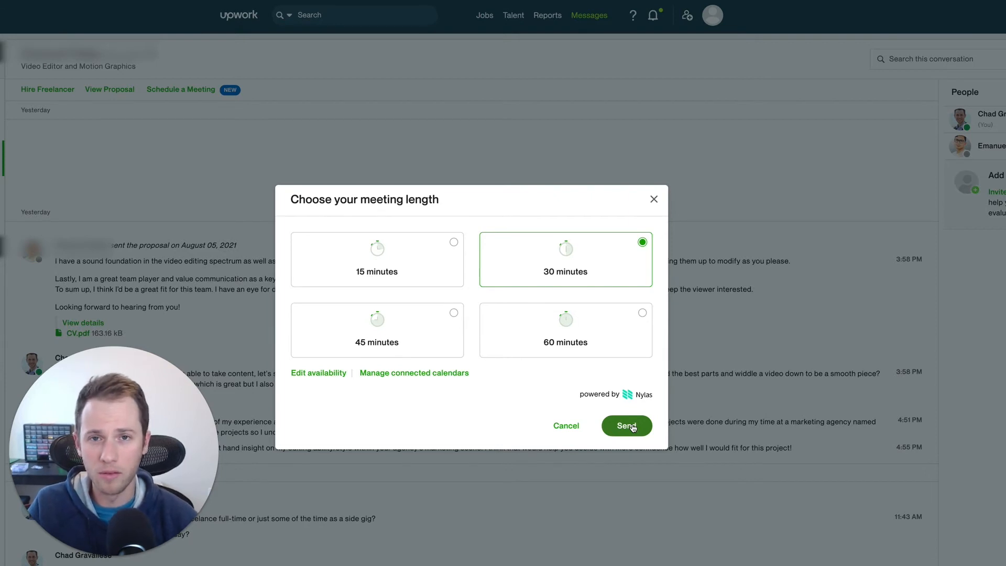
pyautogui.moveTo(414, 372)
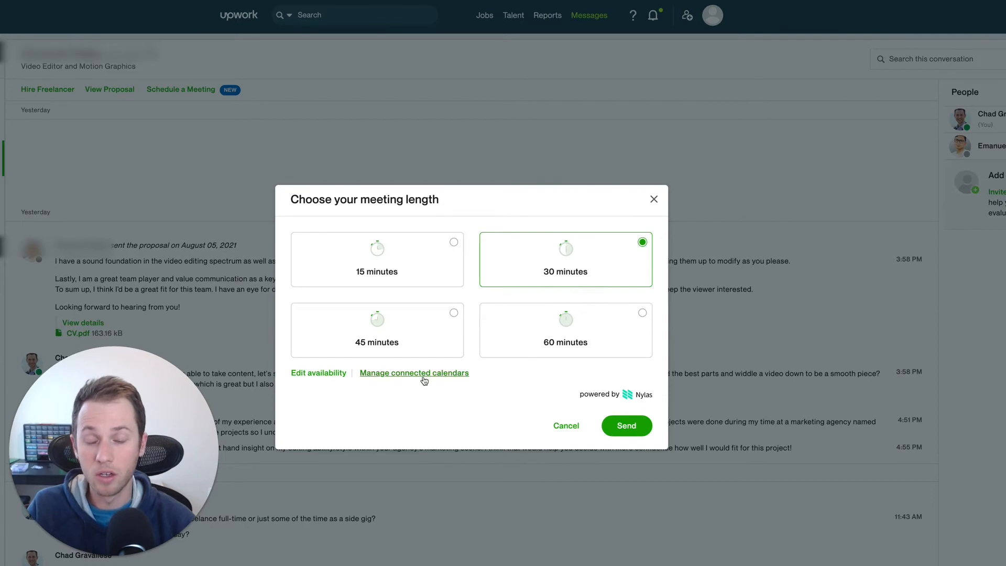
# Bring up the Connect your calendar dialog offering Google or Microsoft sign-in.
pyautogui.click(414, 373)
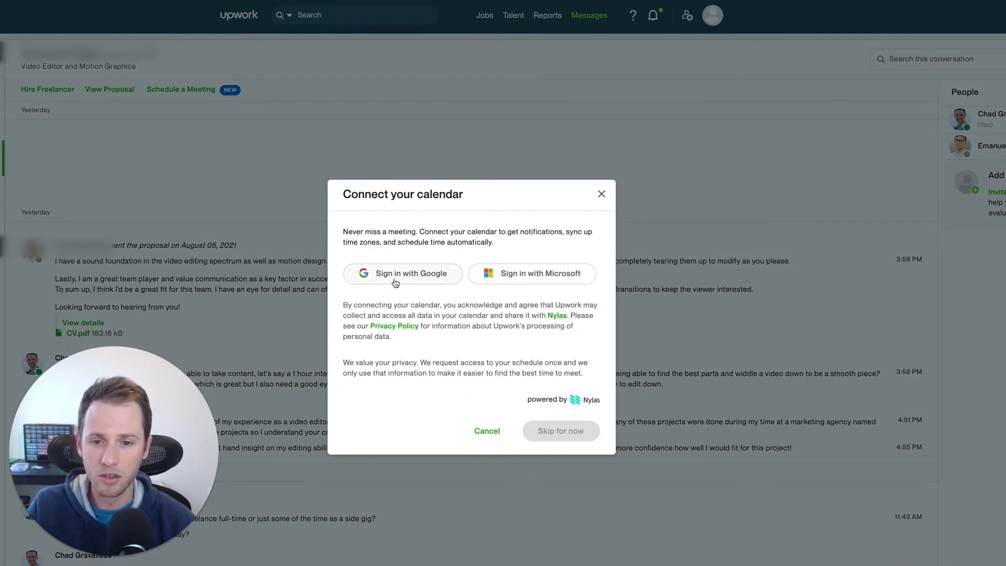
pyautogui.moveTo(434, 282)
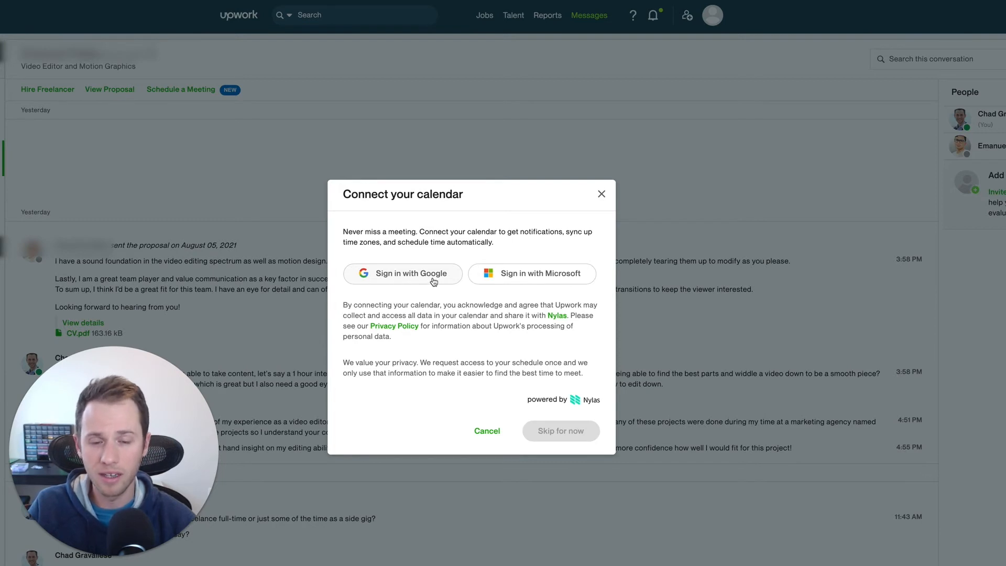
pyautogui.moveTo(550, 291)
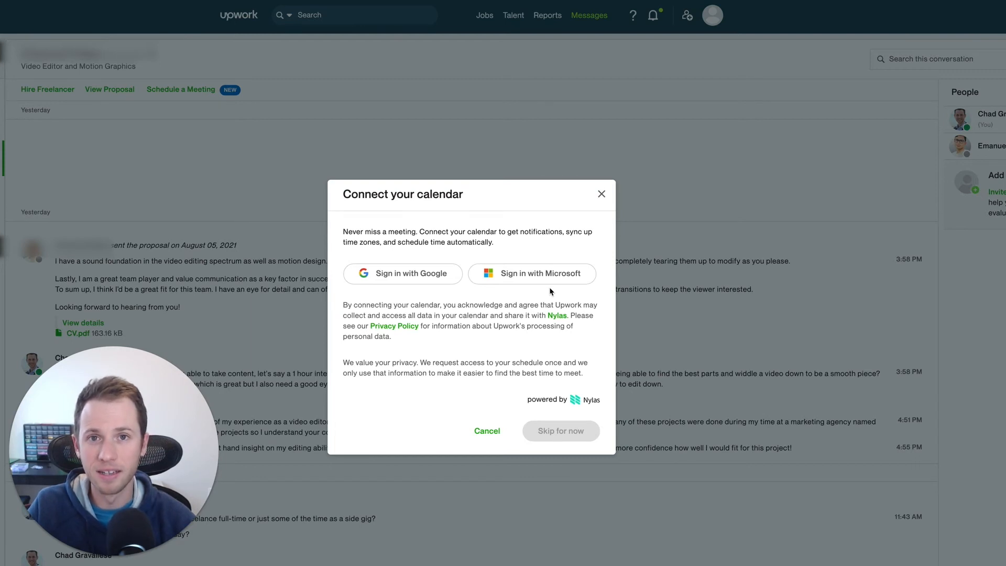
pyautogui.moveTo(534, 284)
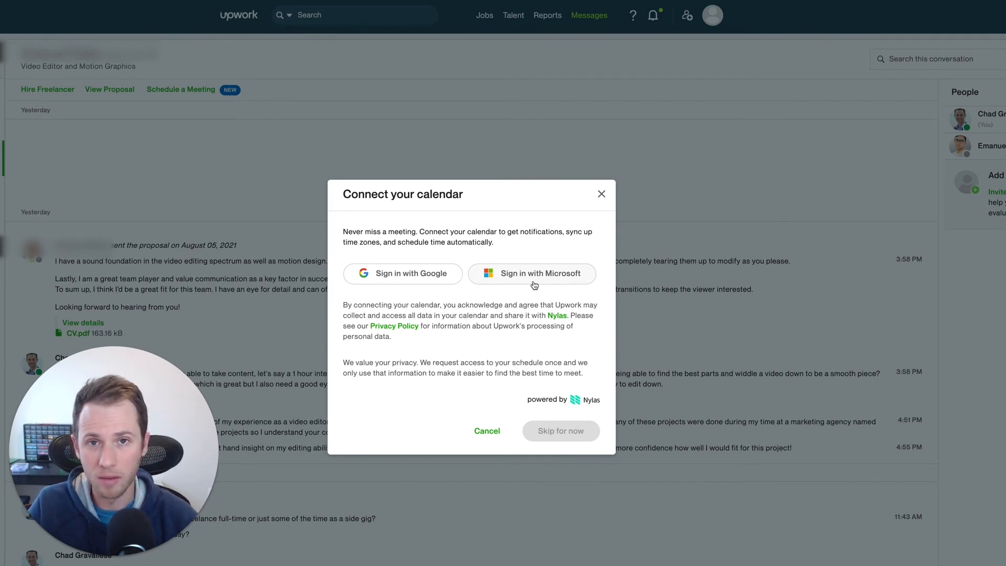
pyautogui.moveTo(394, 185)
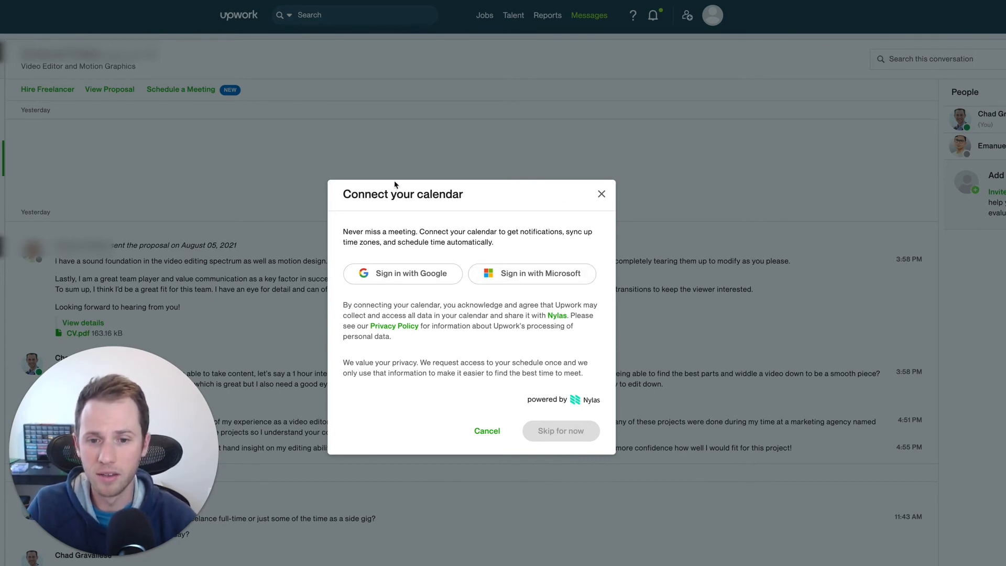
pyautogui.moveTo(461, 254)
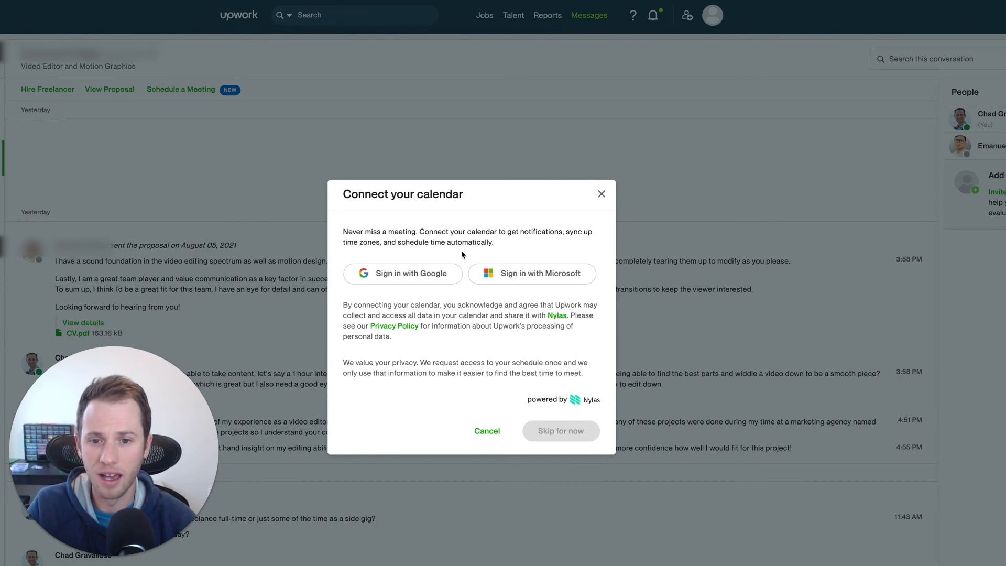